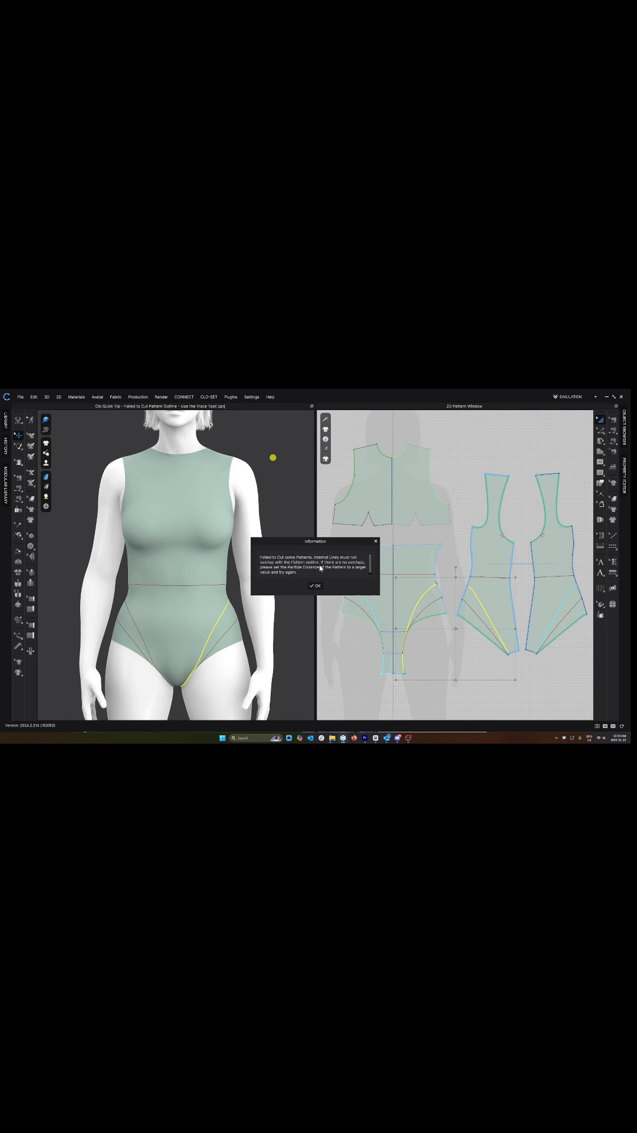
Undo the Particle Distance change and close the cut-failure Information dialog with OK.
click(315, 586)
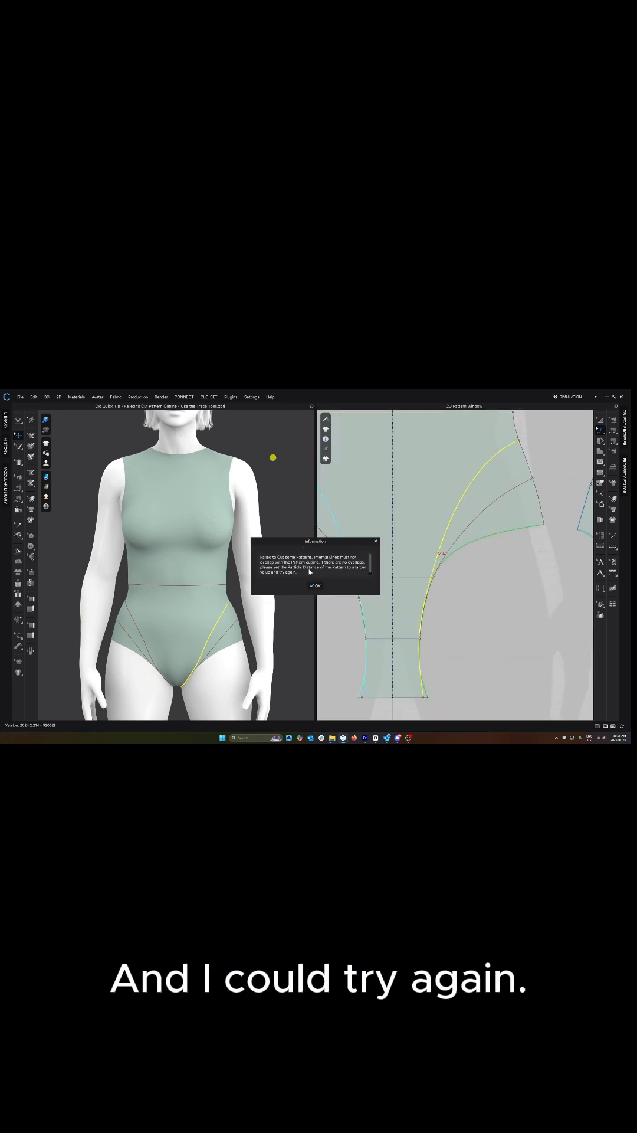
click(315, 585)
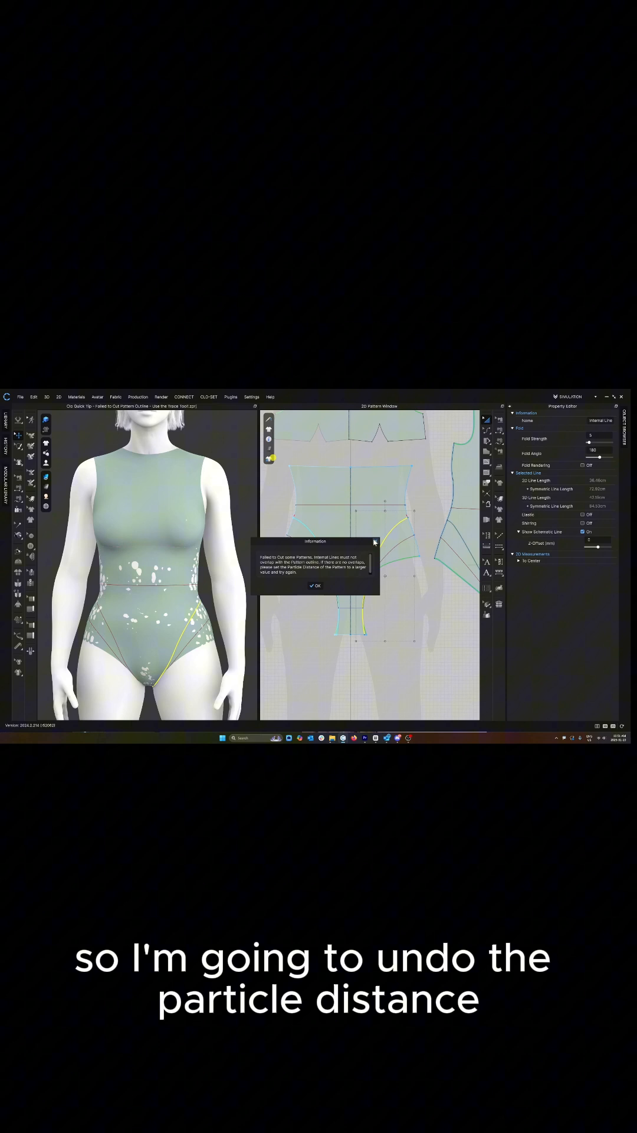
click(315, 586)
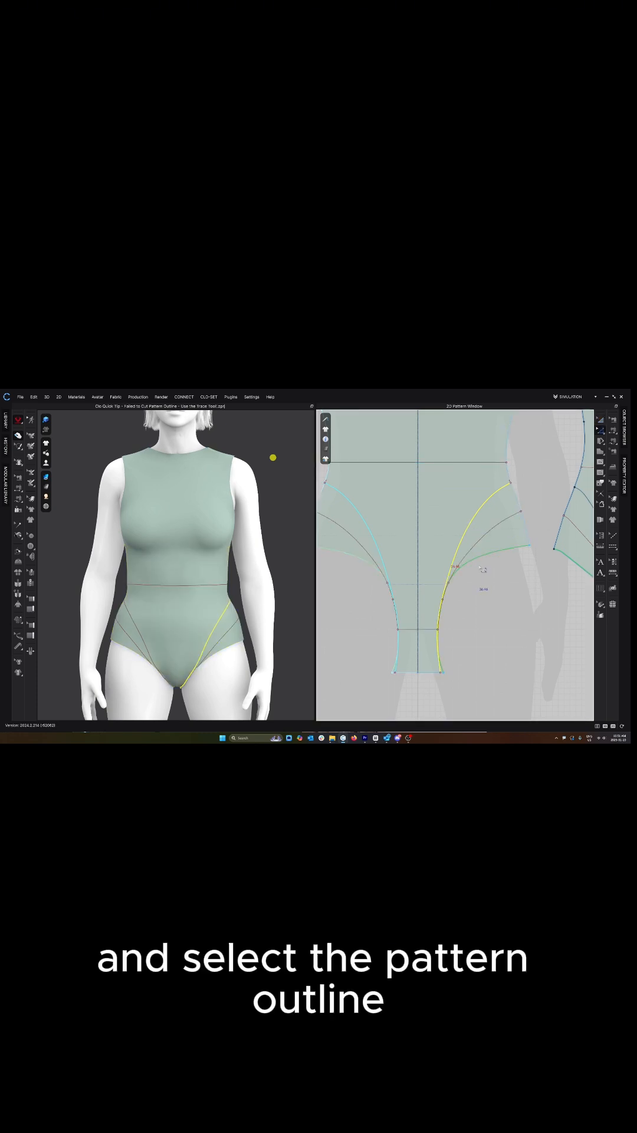
Replace the front pattern's leg-curve internal line as the pattern outline.
click(481, 557)
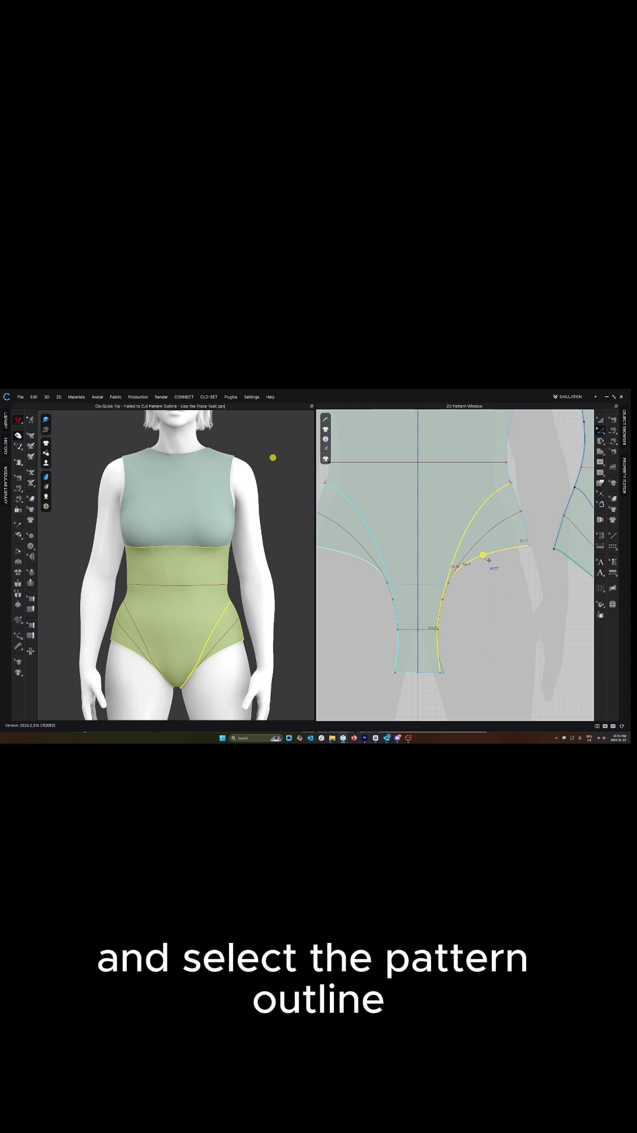
right_click(481, 555)
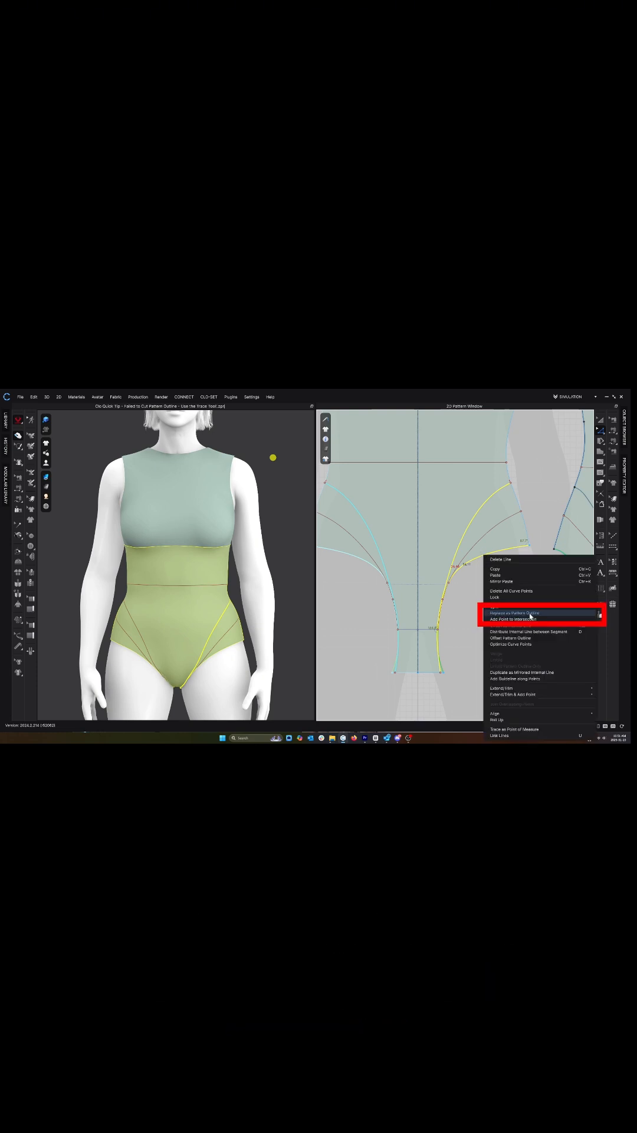
click(517, 614)
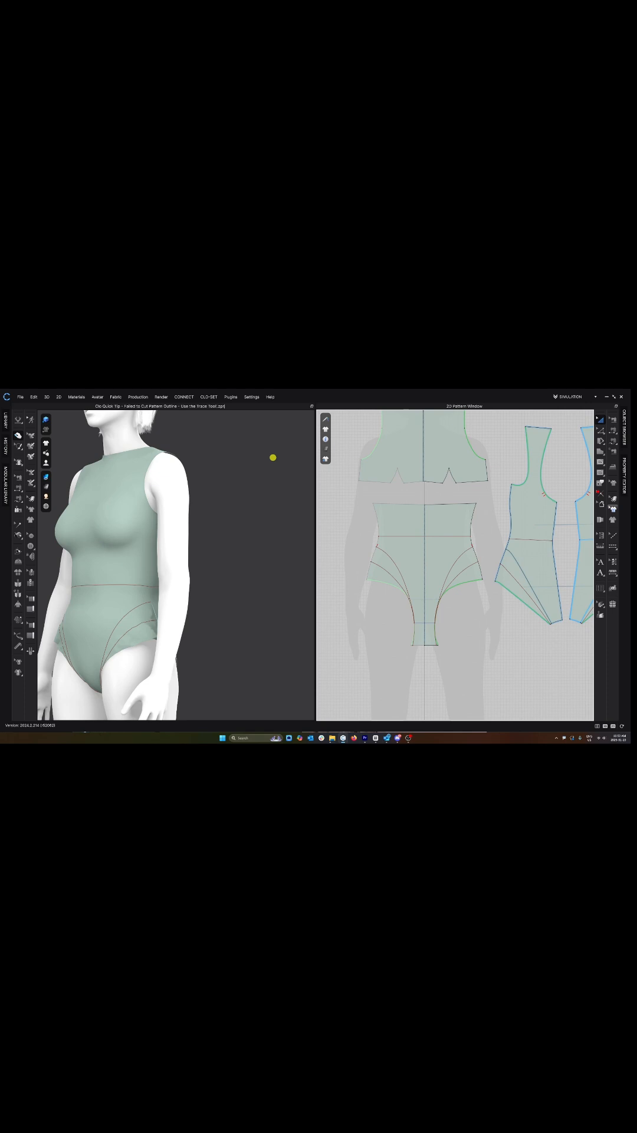
Trace the front pattern along the leg-curve outline and unfold it symmetrically with sewing.
click(457, 562)
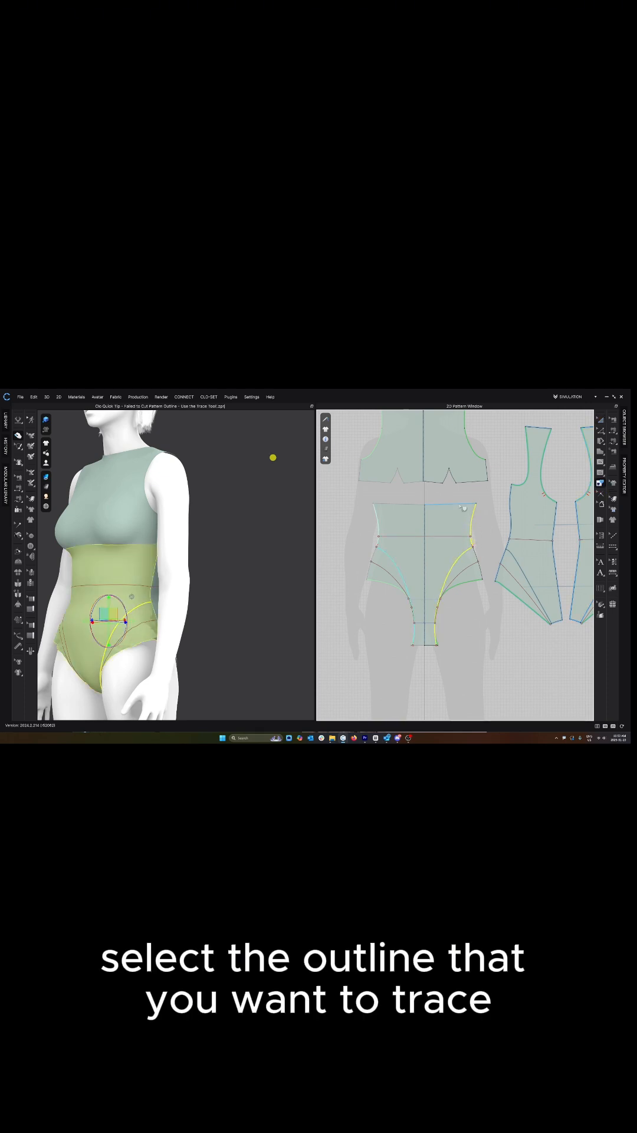
click(446, 578)
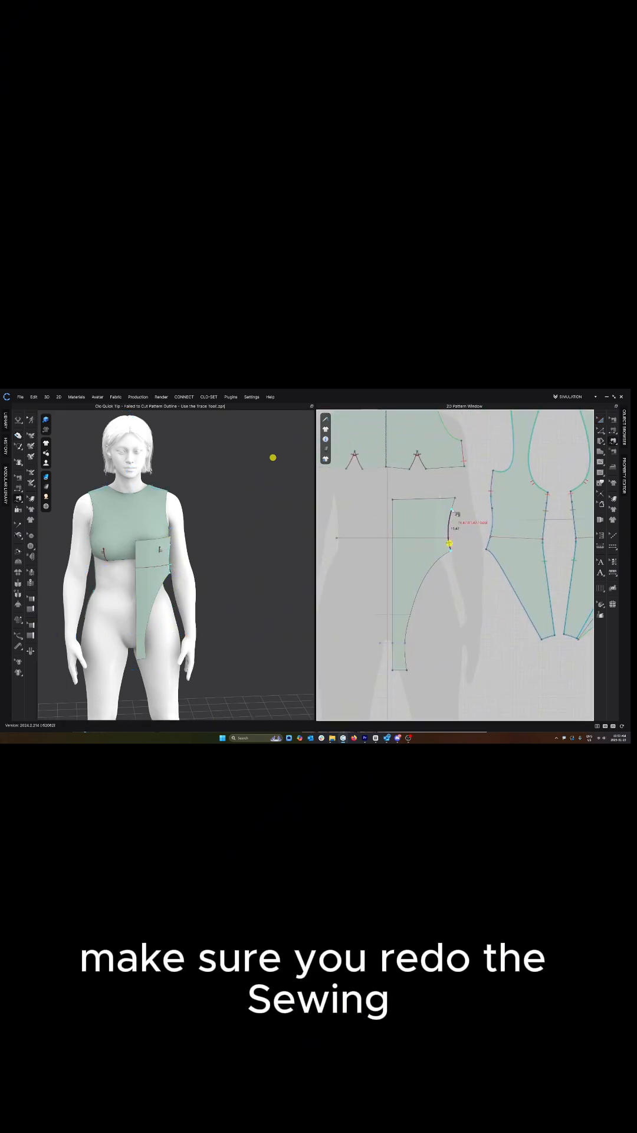
right_click(449, 538)
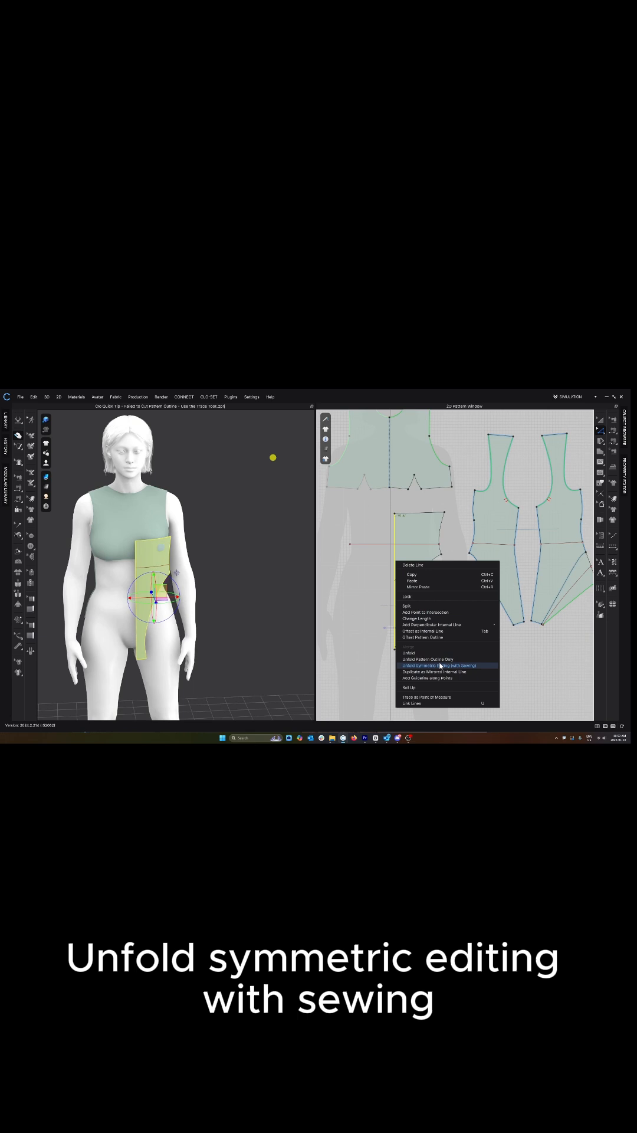